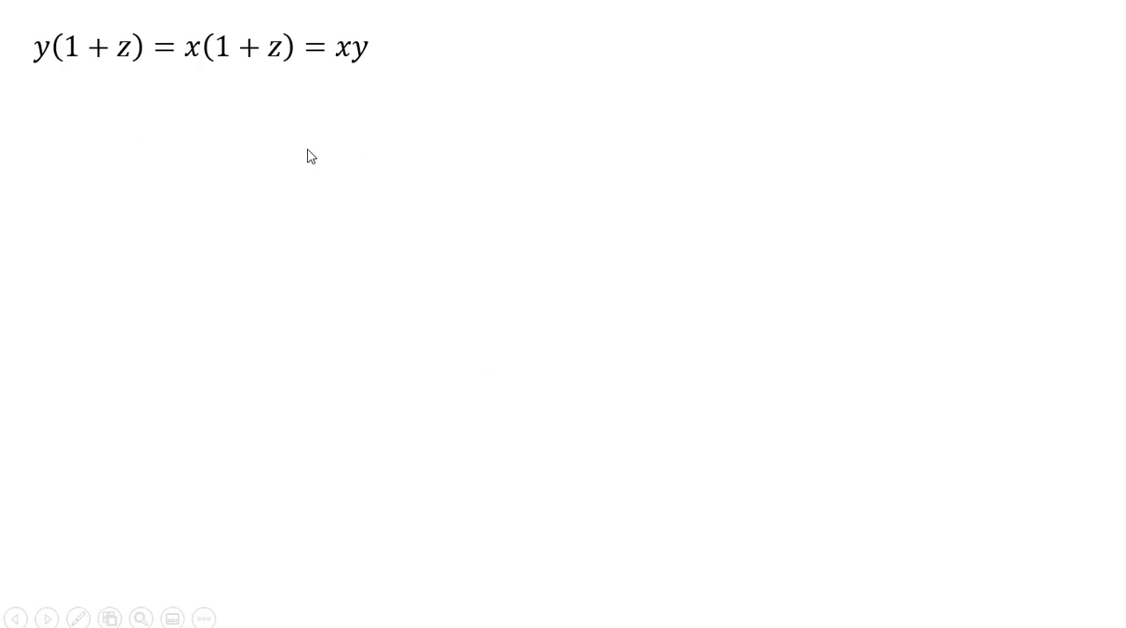
pyautogui.write('Solve for x as a function of z')
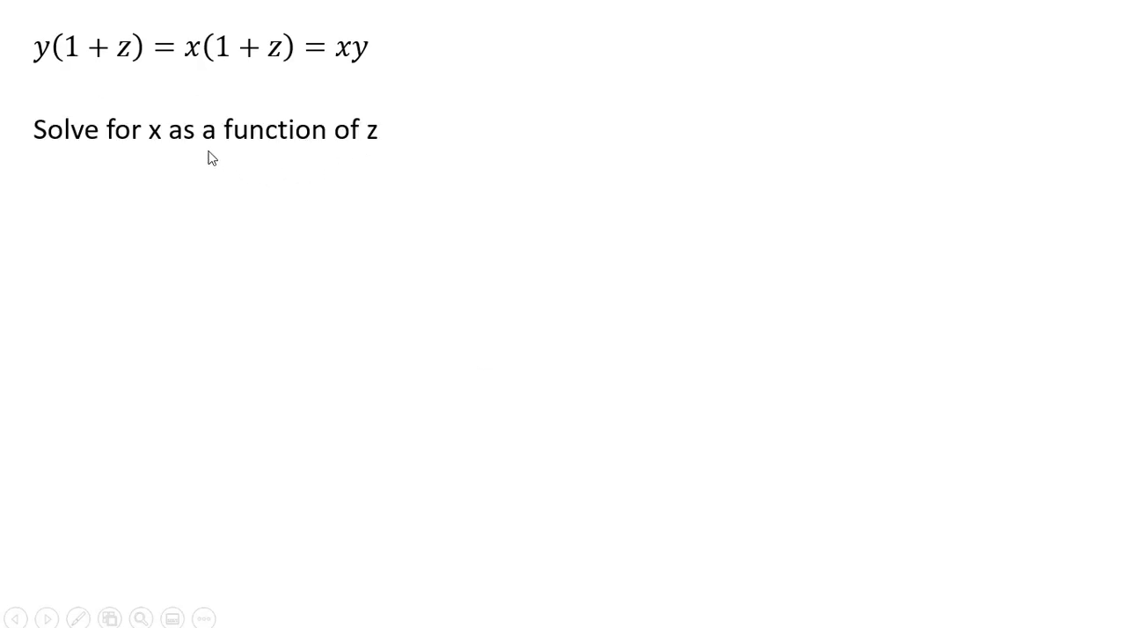
pyautogui.moveTo(84, 70)
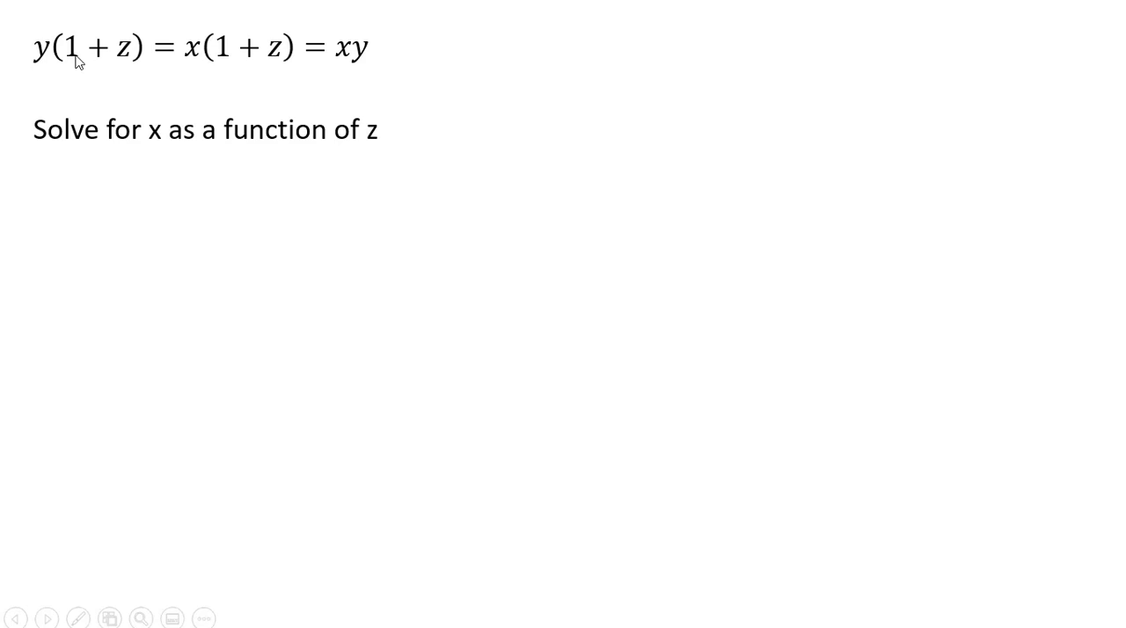
pyautogui.moveTo(59, 79)
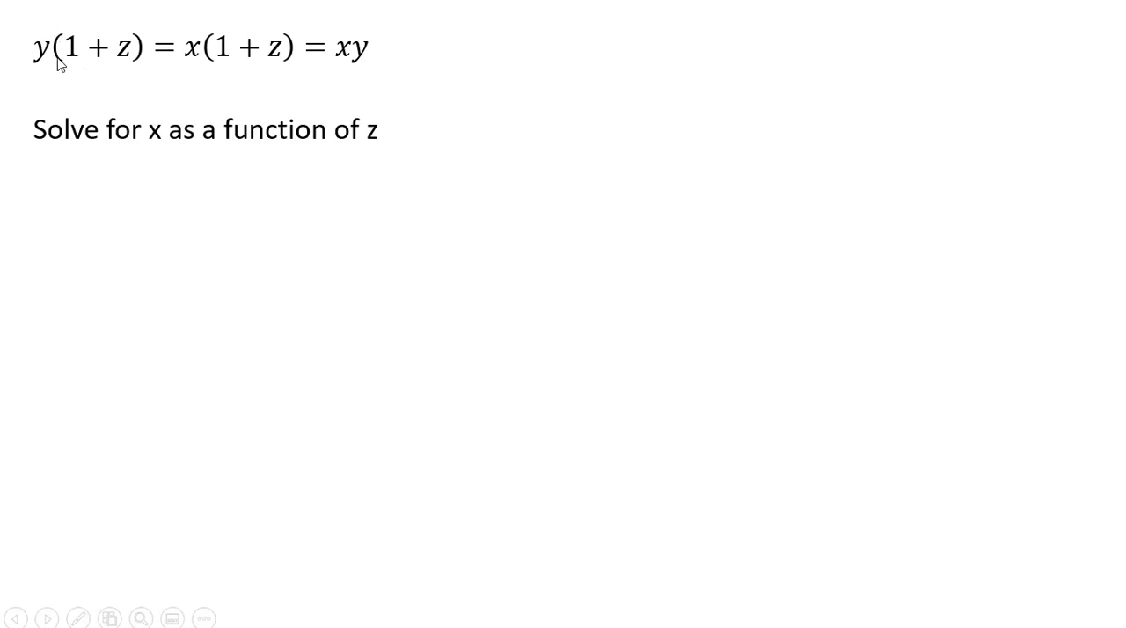
pyautogui.moveTo(299, 92)
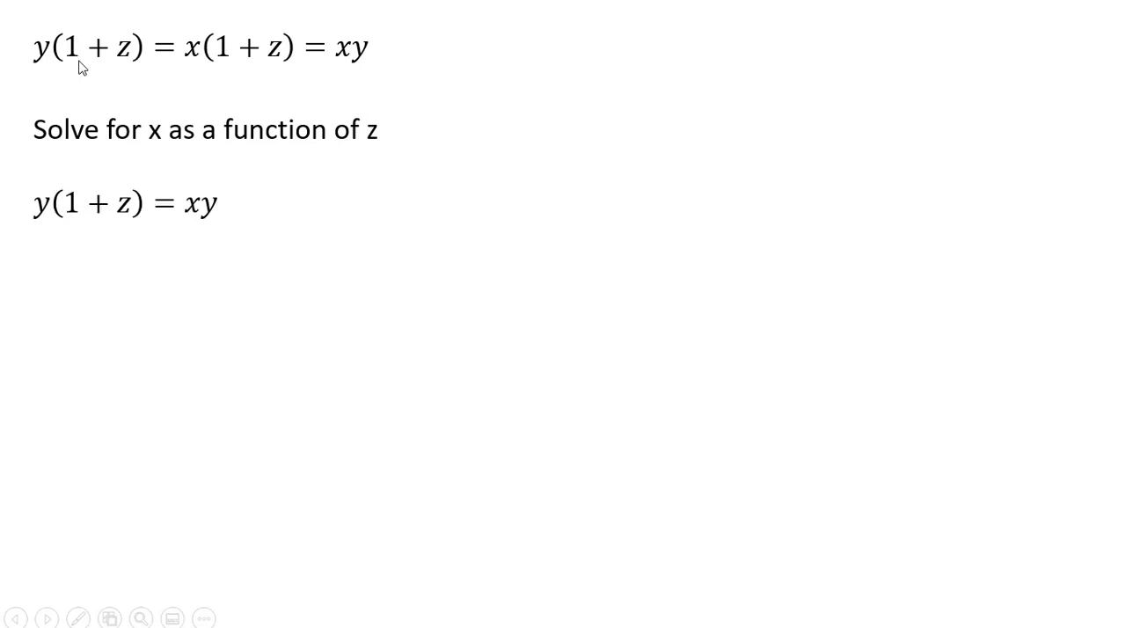
pyautogui.moveTo(371, 68)
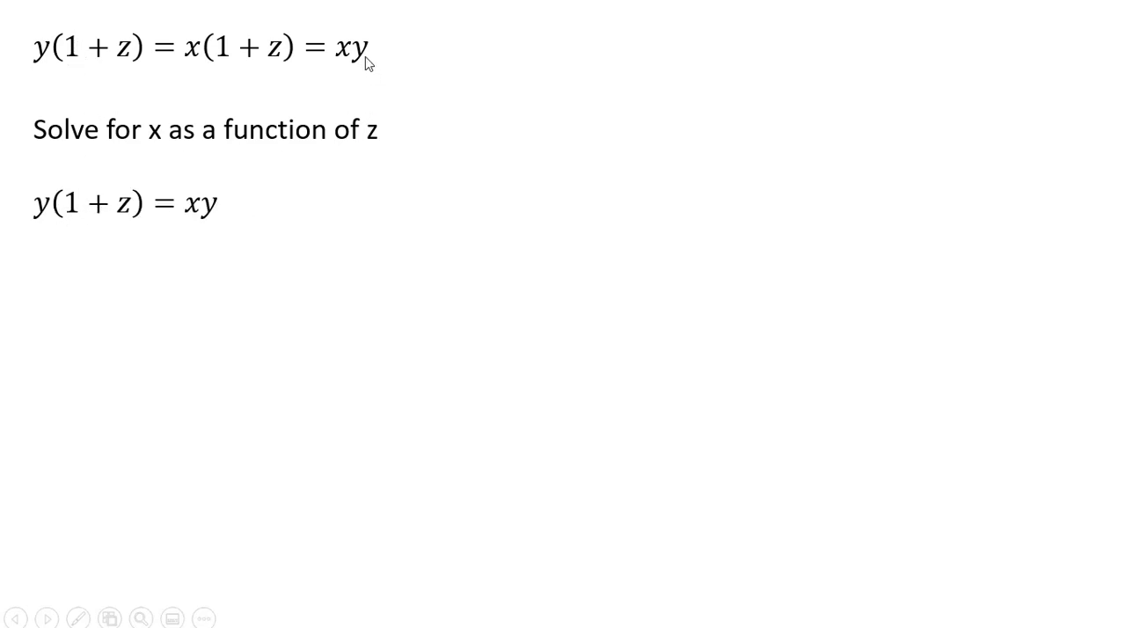
pyautogui.moveTo(98, 242)
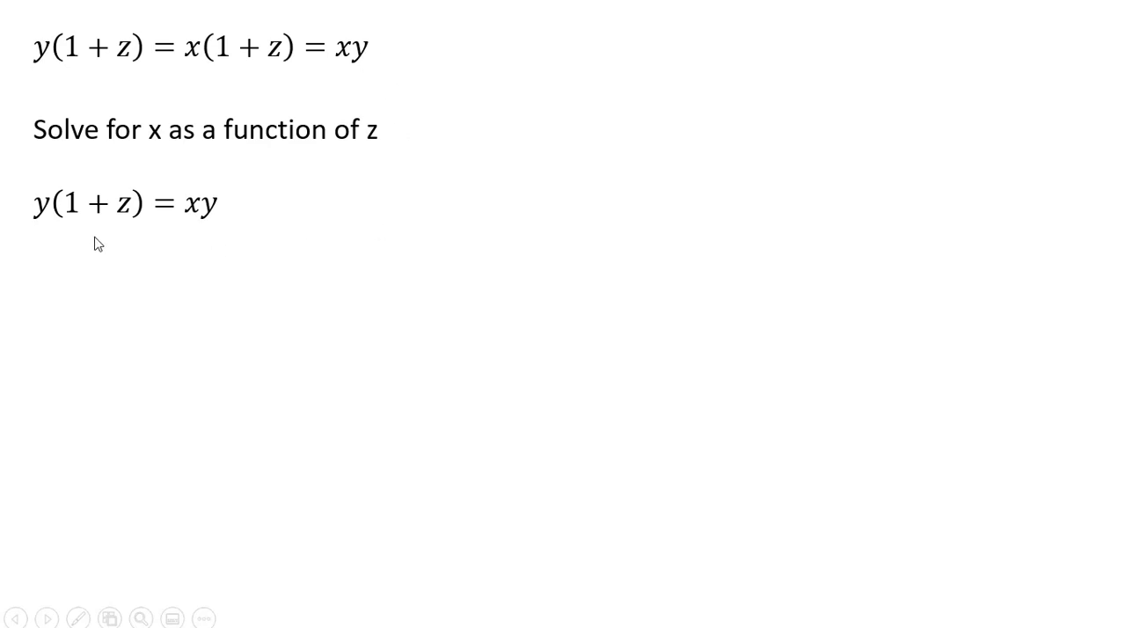
pyautogui.moveTo(264, 246)
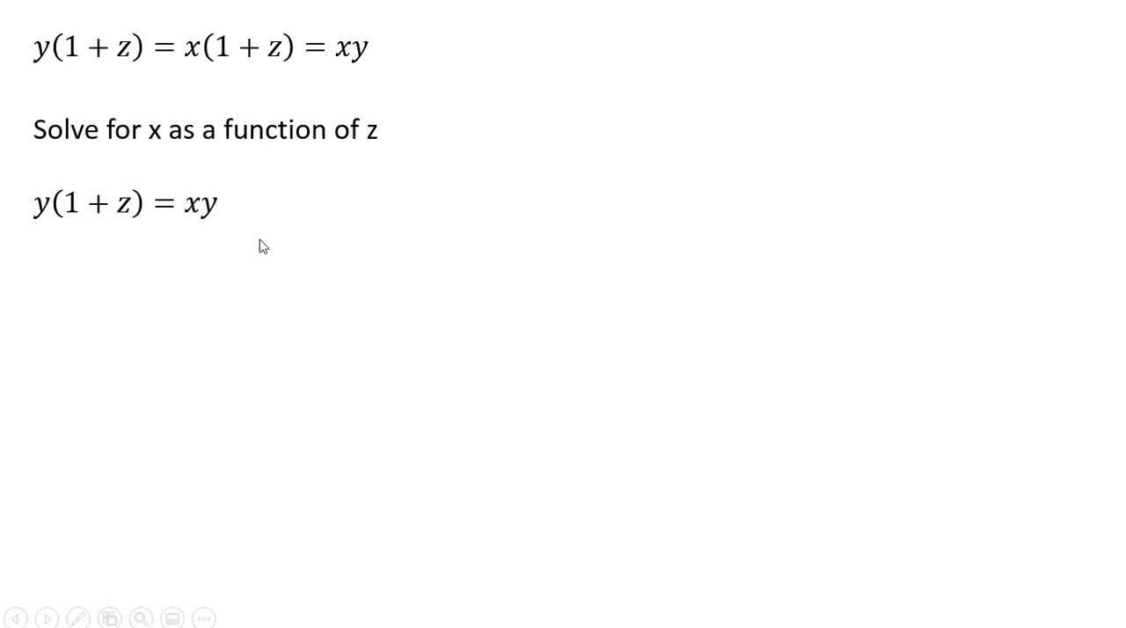